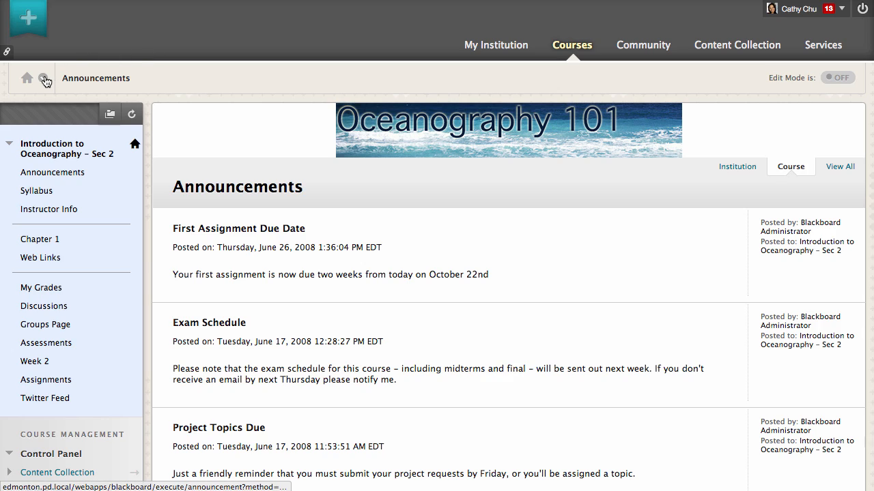
Switch from the Oceanography course to Astronomy 101-3 via the Recently Visited course list.
{"action": "left_click", "coordinate": [44, 76]}
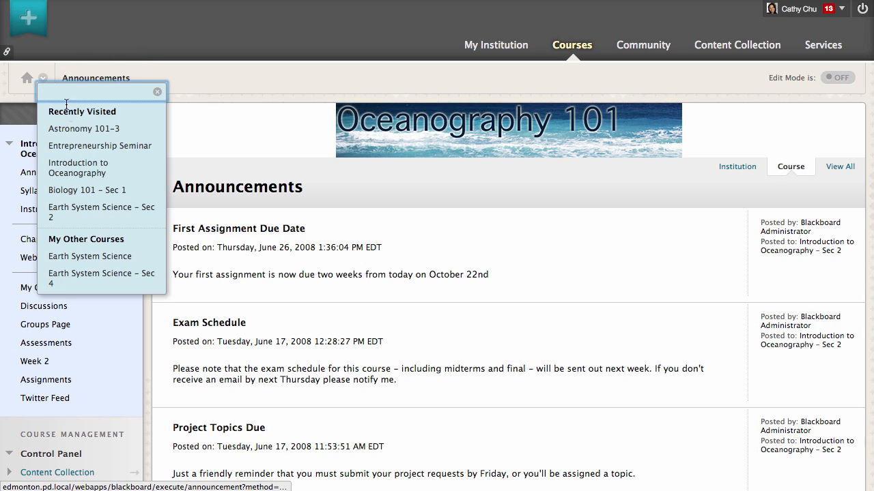
{"action": "left_click", "coordinate": [85, 128]}
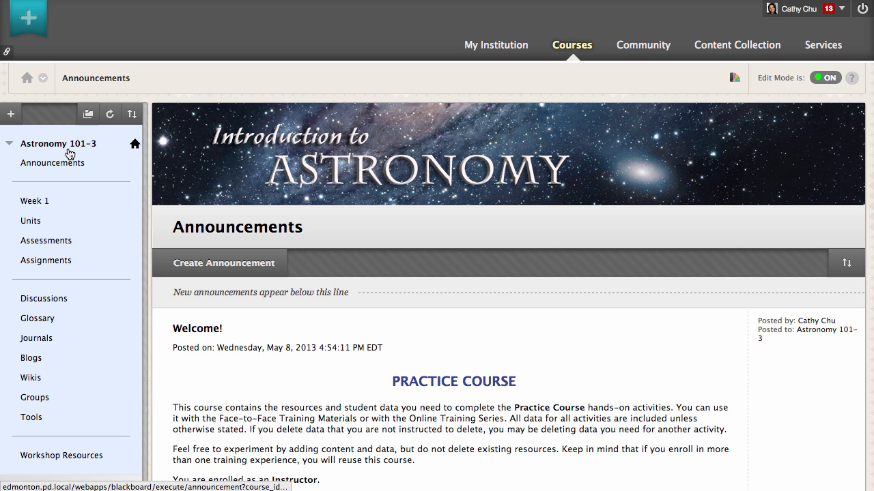
View the Astronomy Discussion Board, then jump to the Oceanography Discussion Board through the course switcher.
{"action": "left_click", "coordinate": [43, 297]}
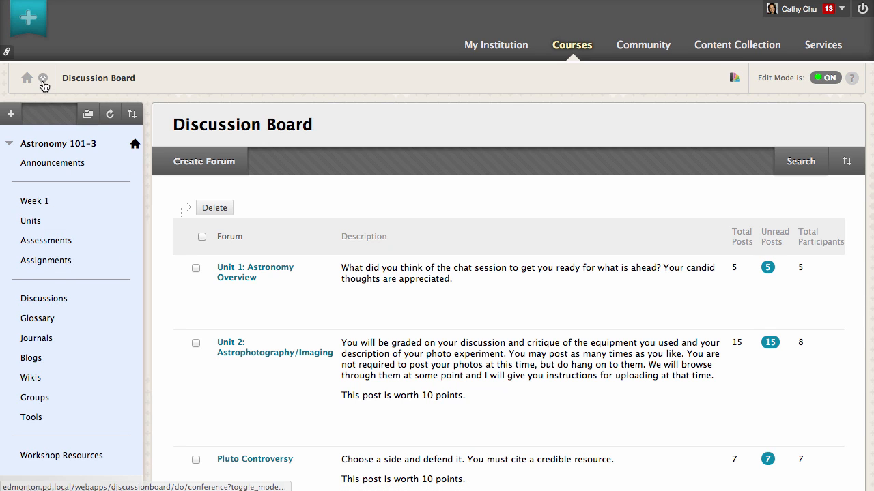
{"action": "left_click", "coordinate": [44, 77]}
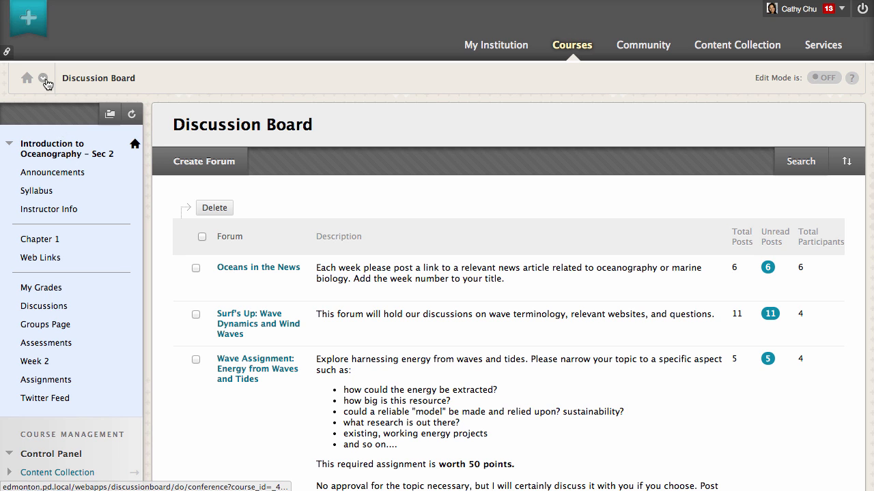
{"action": "left_click", "coordinate": [44, 78]}
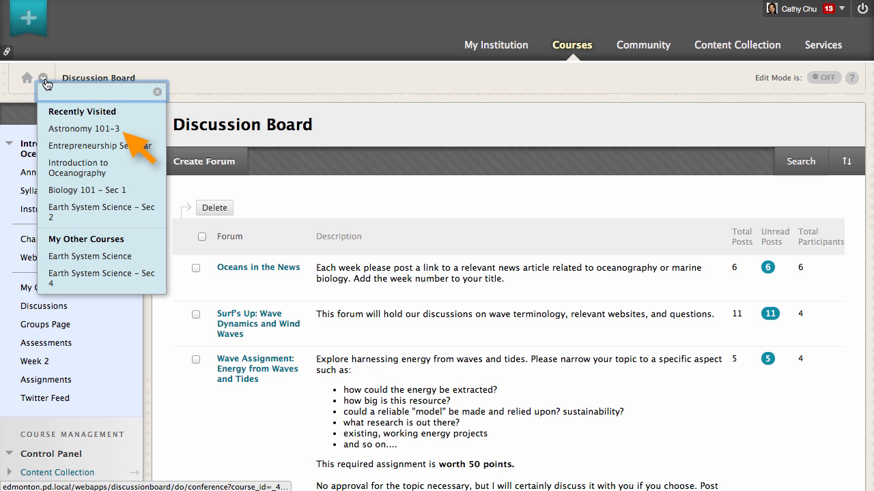